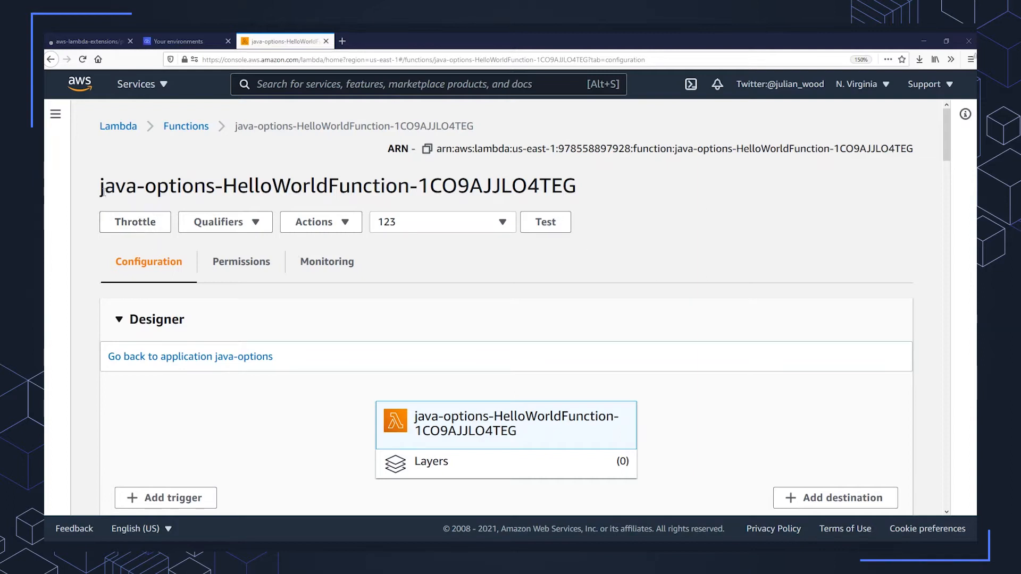
Step: Test-invoke the HelloWorld function and scroll to the successful hello world result
{"action": "double_click", "coordinate": [217, 186]}
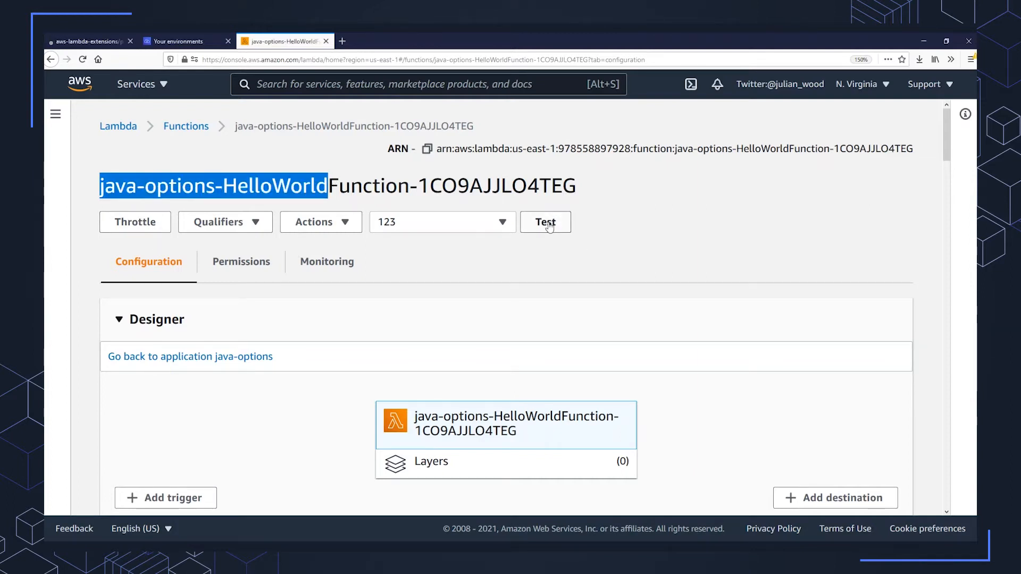
{"action": "left_click", "coordinate": [545, 222]}
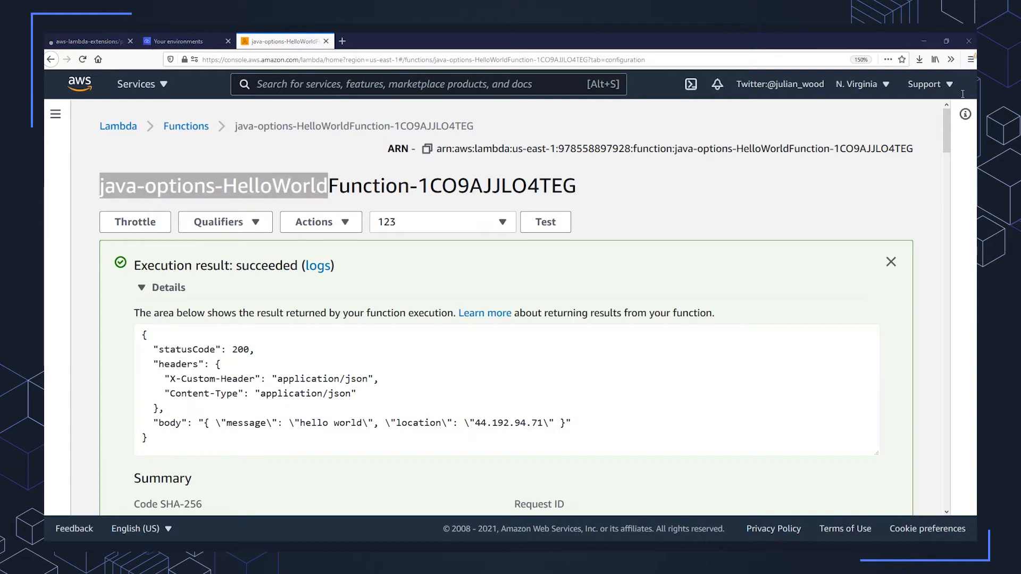
{"action": "scroll", "scroll_direction": "down", "scroll_amount": 3}
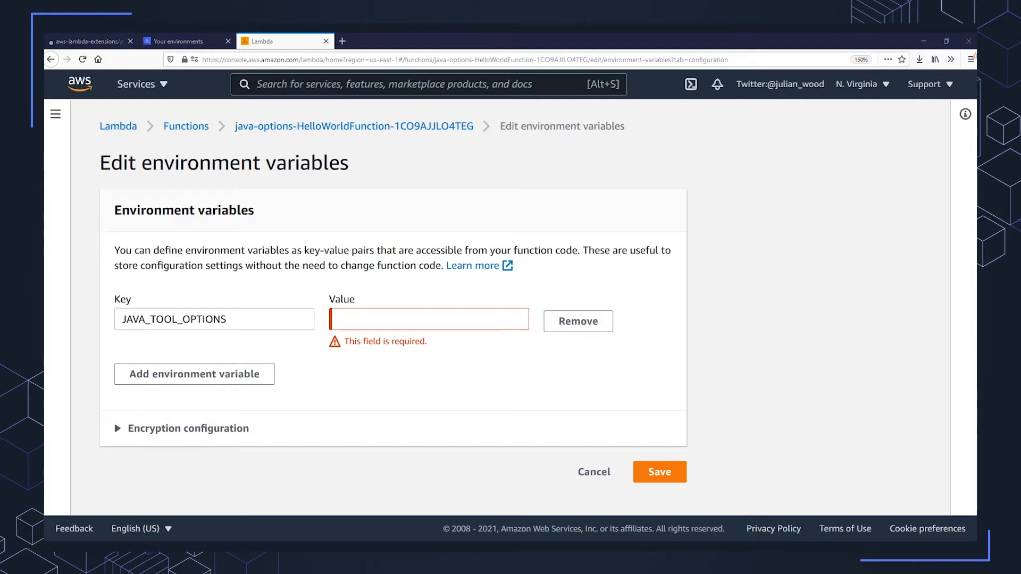
Step: Set JAVA_TOOL_OPTIONS to -javaagent:"/opt/ExampleAgent-0.0.jar" and -verbose:class
{"action": "left_click", "coordinate": [428, 319]}
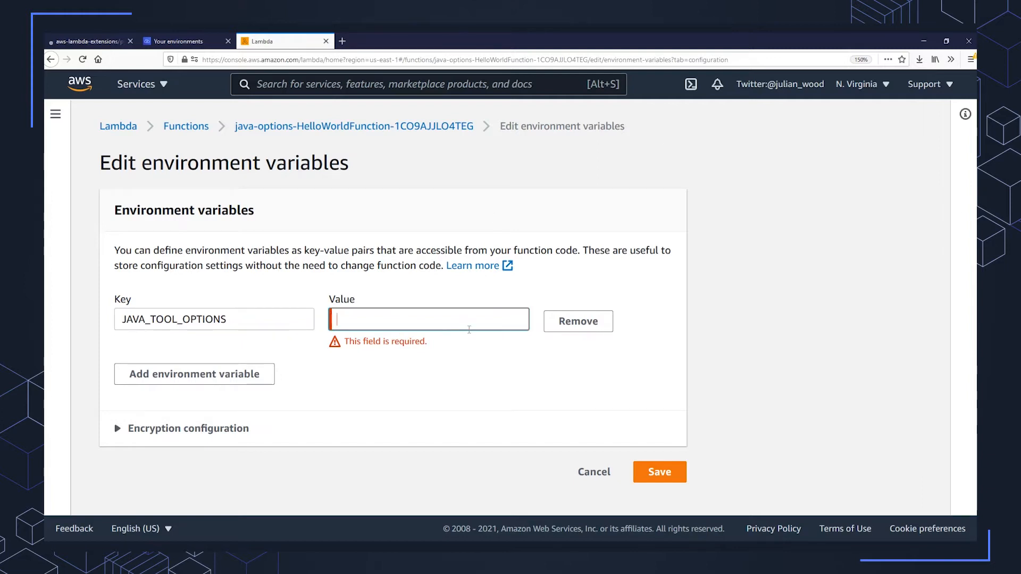
{"action": "type", "text": "-javaagent:\"/opt/ExampleAgent-0.0.jar\""}
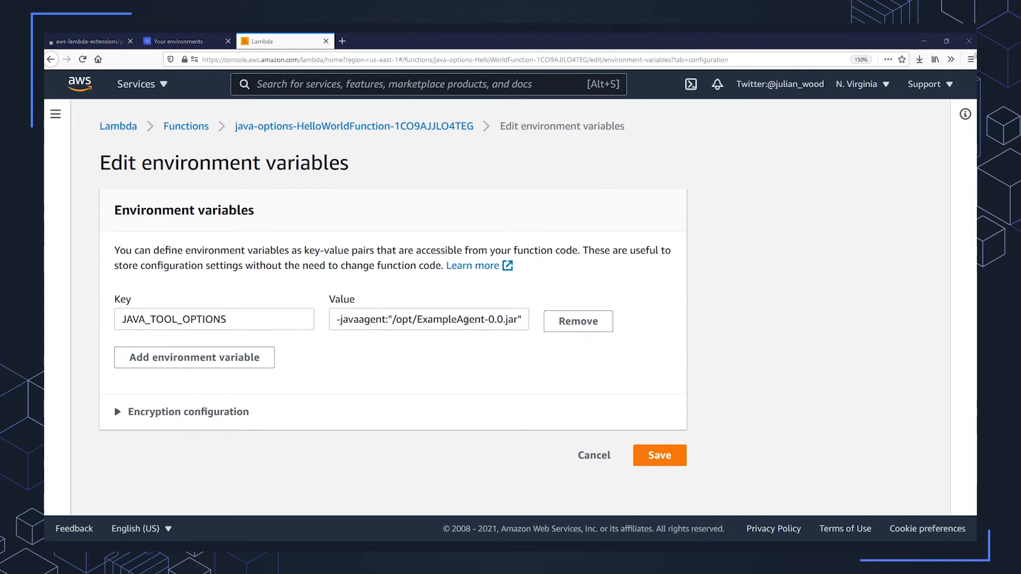
{"action": "type", "text": "-verbose:class"}
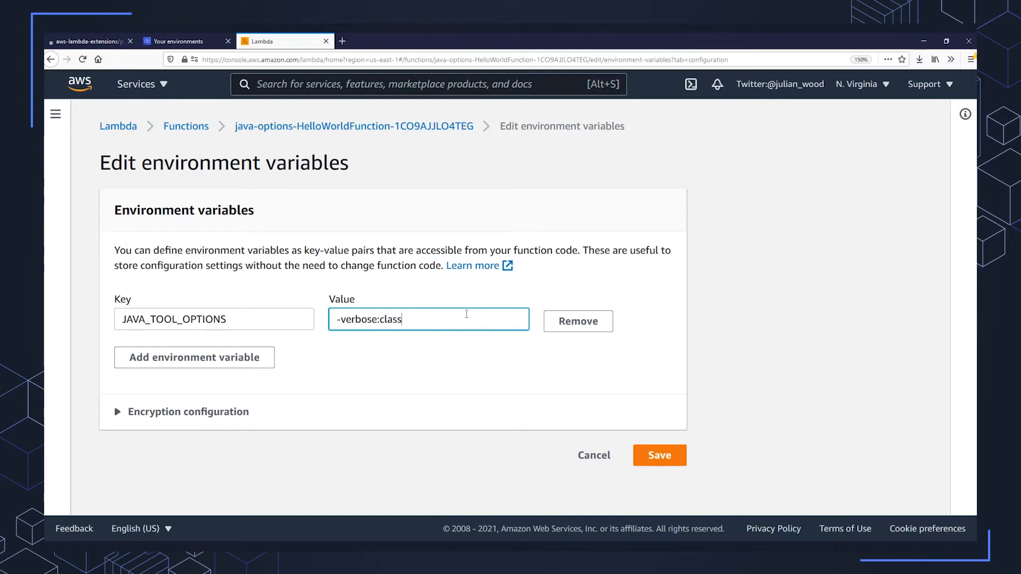
{"action": "mouse_move", "coordinate": [483, 313]}
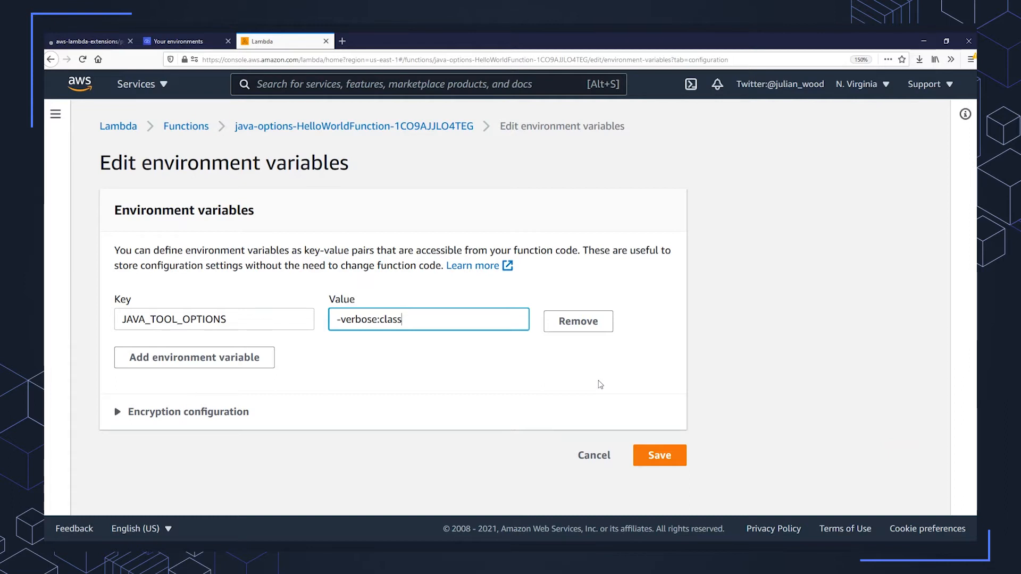
{"action": "mouse_move", "coordinate": [626, 447]}
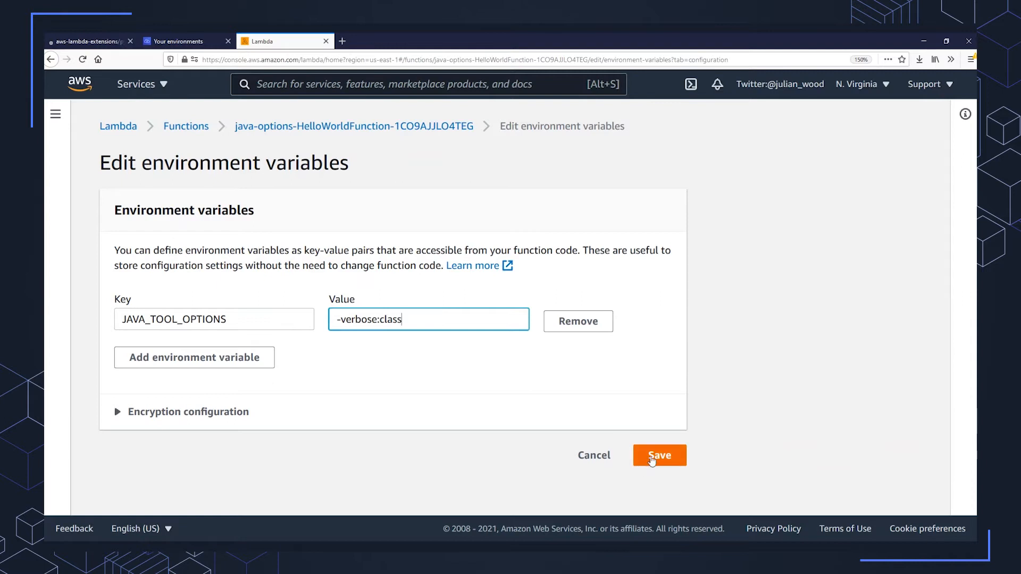
Step: Save the JAVA_TOOL_OPTIONS environment variable change and return to the function page
{"action": "left_click", "coordinate": [660, 455]}
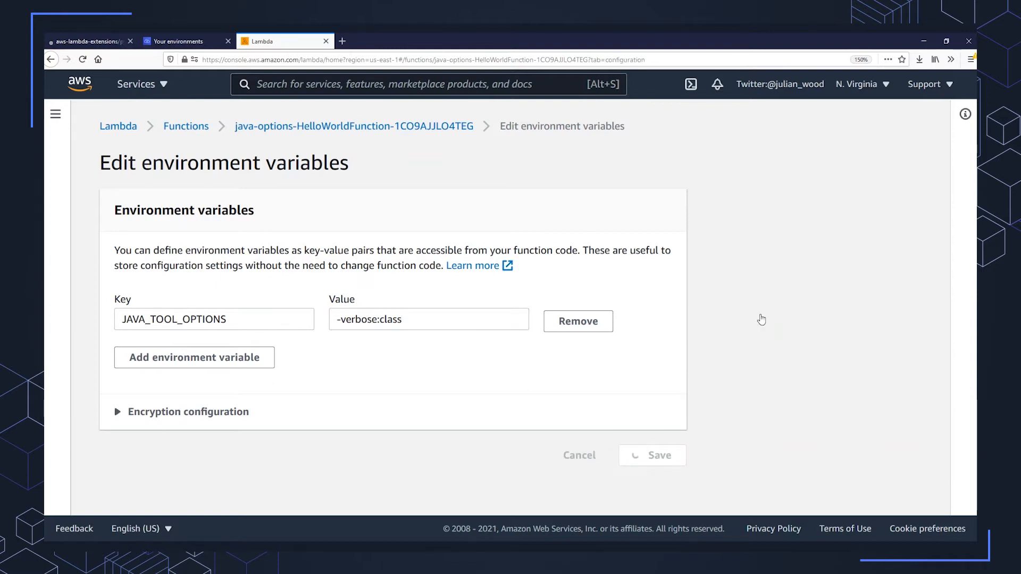
{"action": "left_click", "coordinate": [653, 456]}
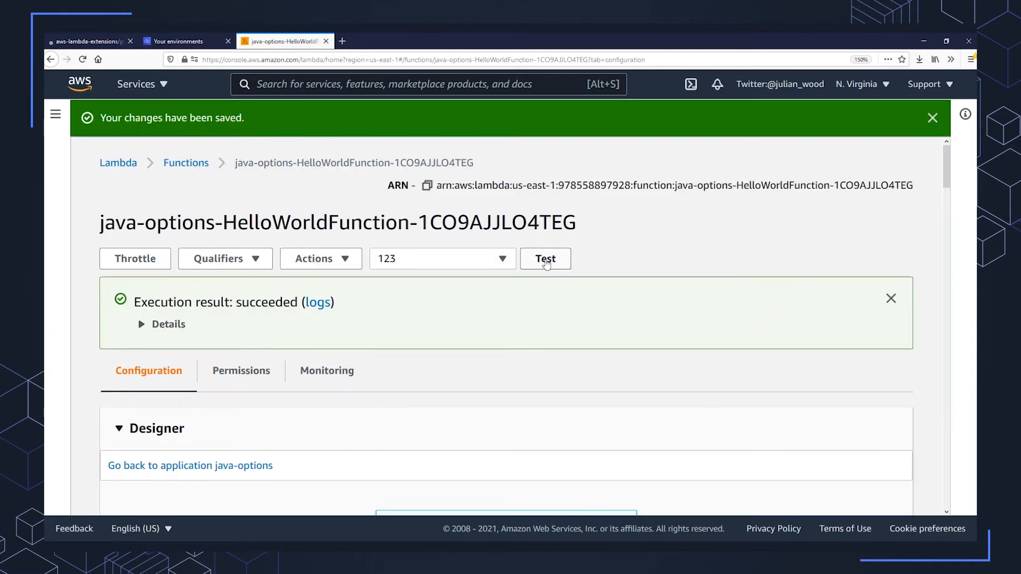
Step: Re-run the test, expand Details, and scroll to the verbose class-loading log output
{"action": "left_click", "coordinate": [546, 259]}
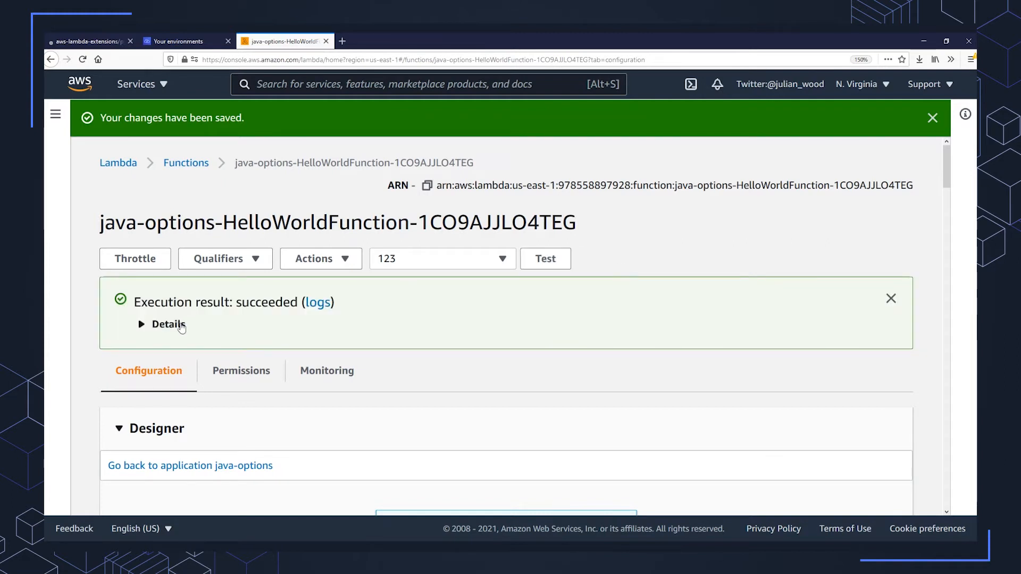
{"action": "left_click", "coordinate": [163, 325]}
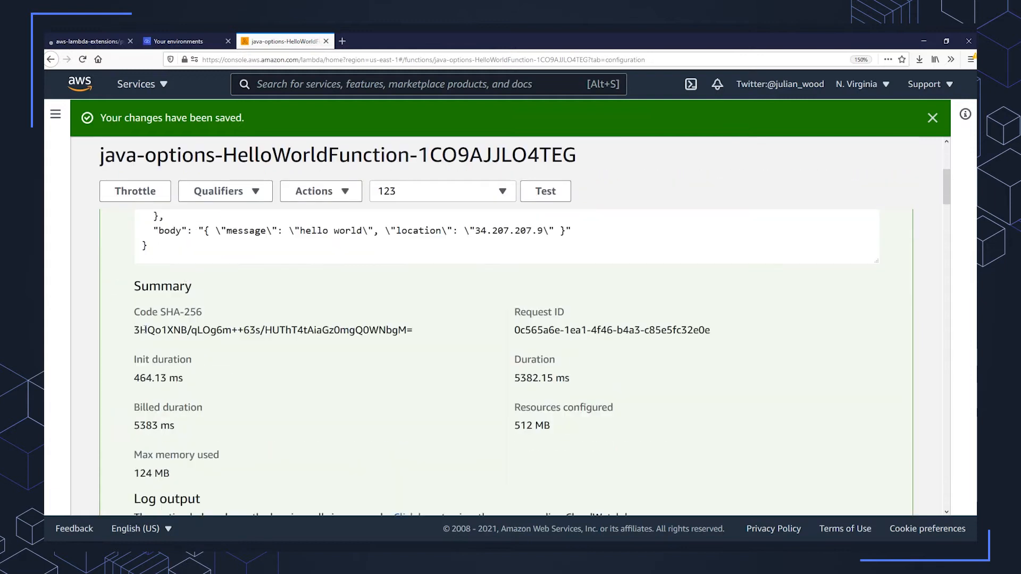
{"action": "scroll", "scroll_direction": "down", "scroll_amount": 3}
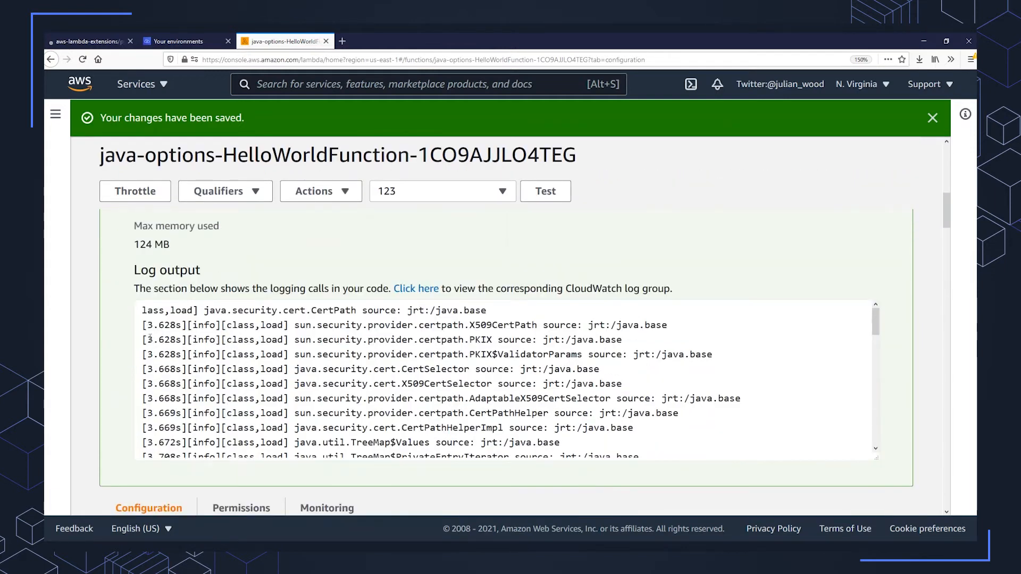
{"action": "scroll", "scroll_direction": "down", "scroll_amount": 3}
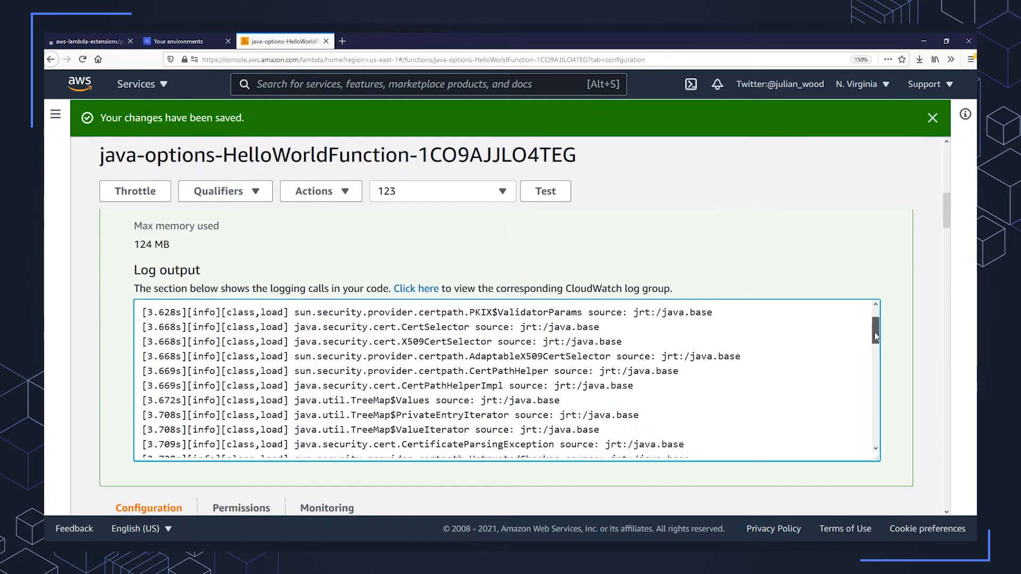